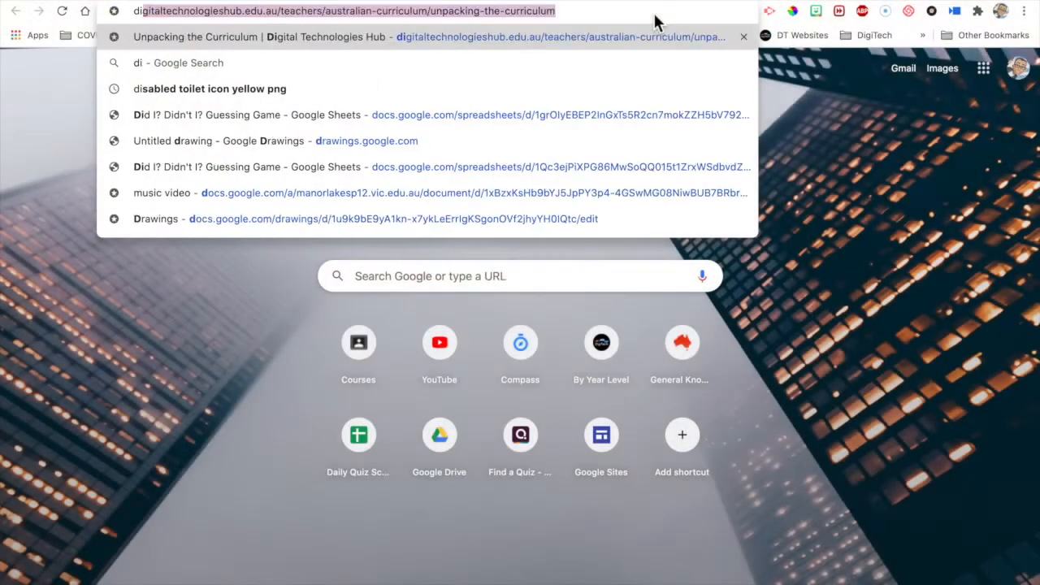
Enter diagrams.net in Chrome's address bar to load the site
text(diagrams.n)
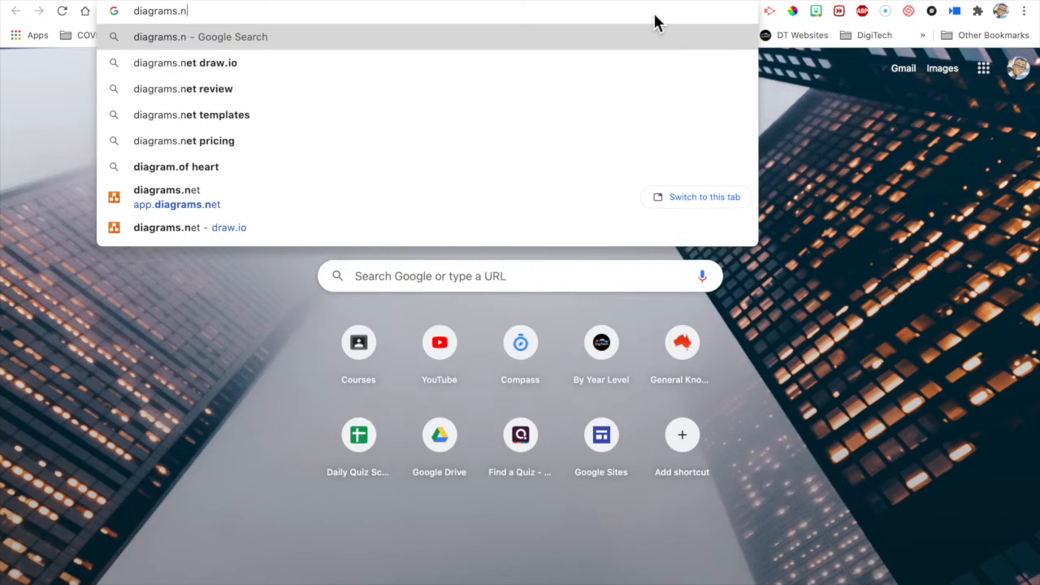
text(et)
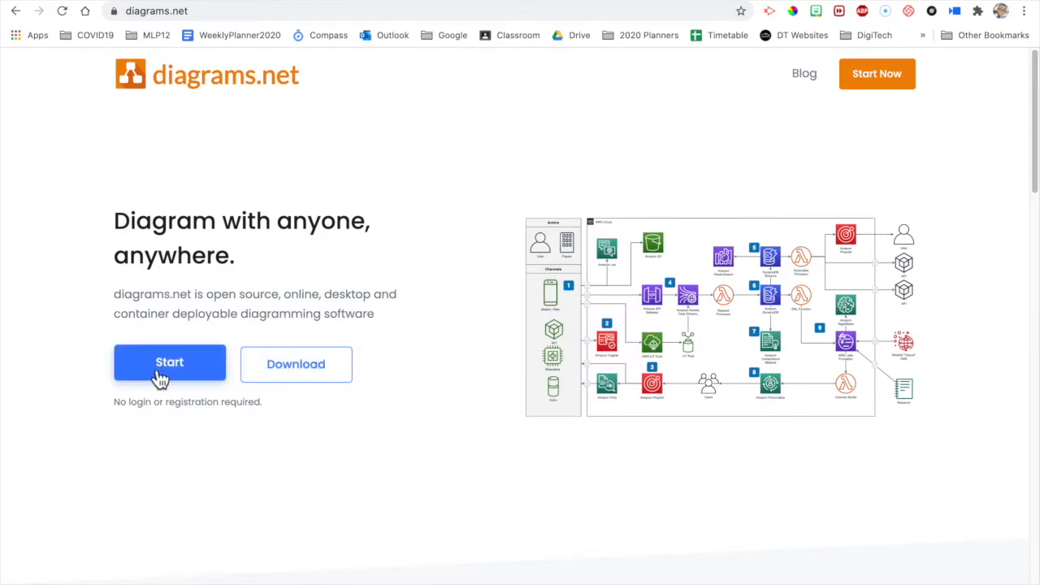
Launch the diagram editor and keep Device as the storage location
click(169, 362)
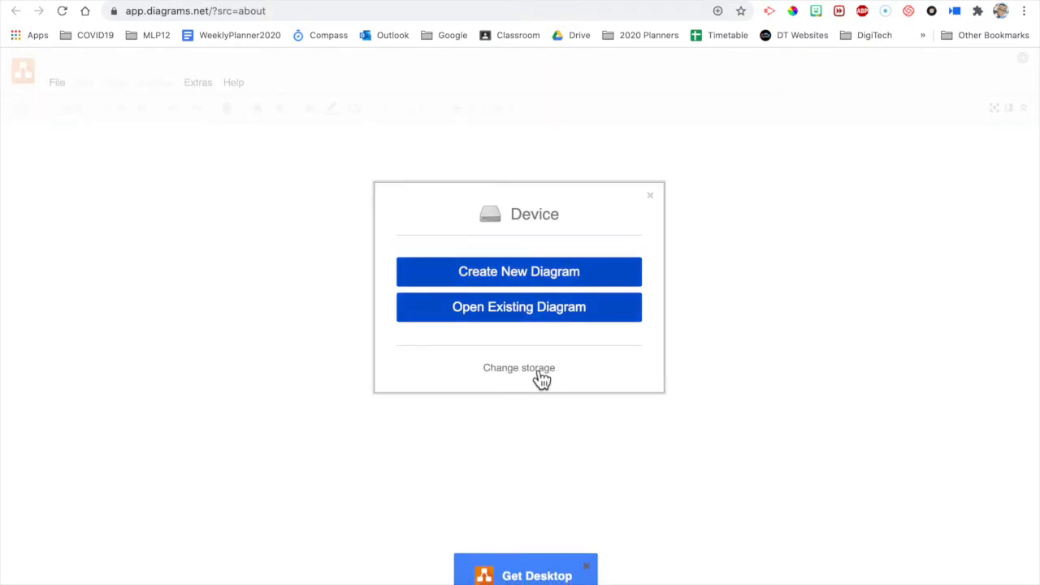
click(518, 368)
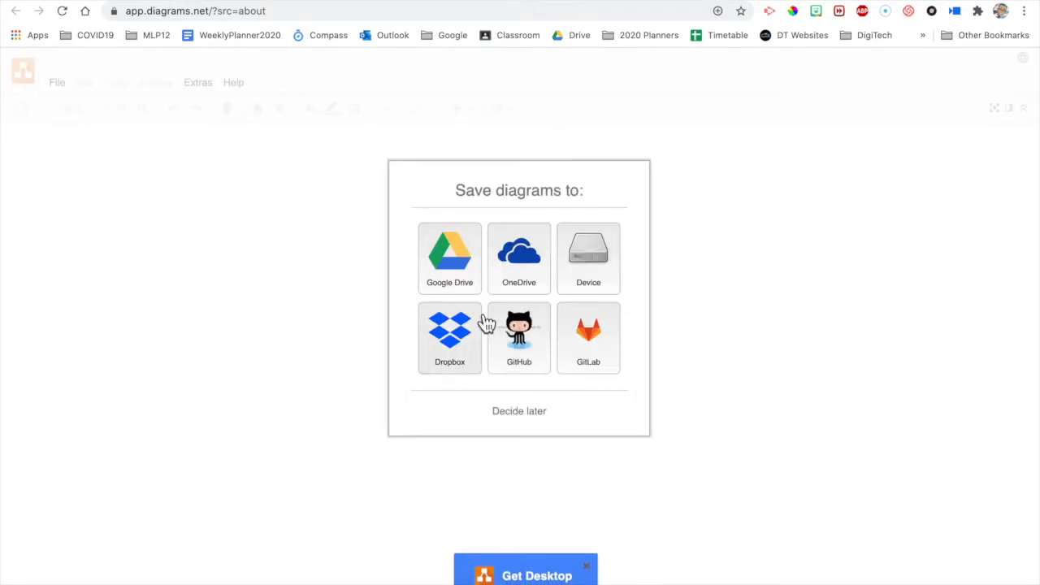
mouse_move(449, 268)
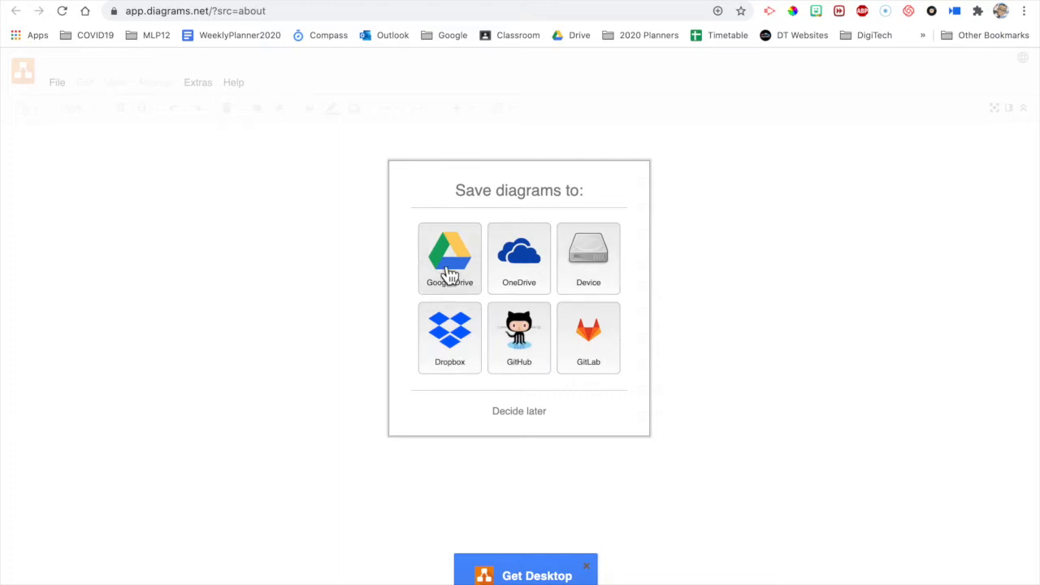
click(588, 259)
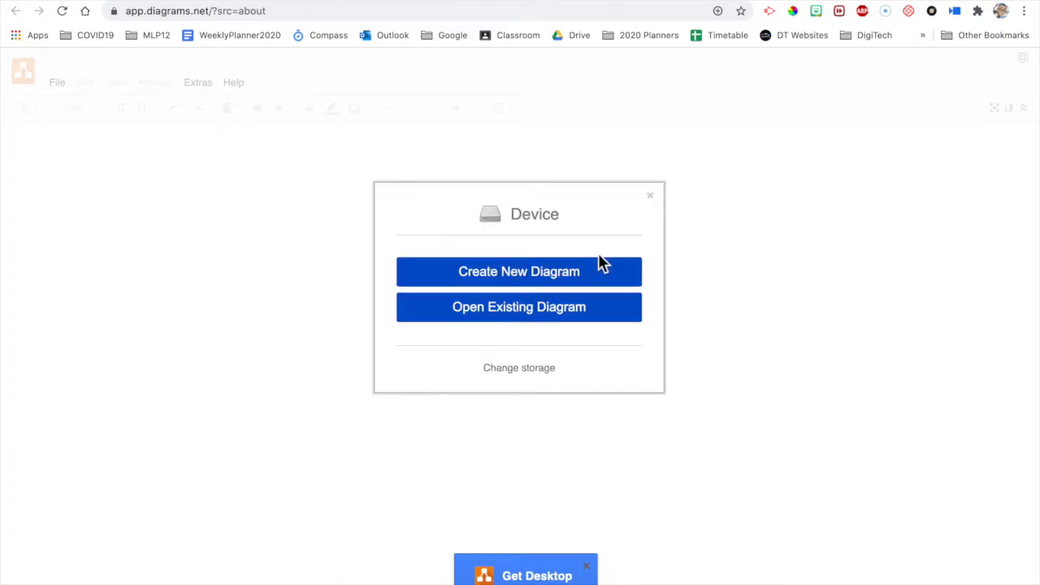
Create a new diagram and save it as 'FlowChart Demo.drawio' in Documents
click(519, 271)
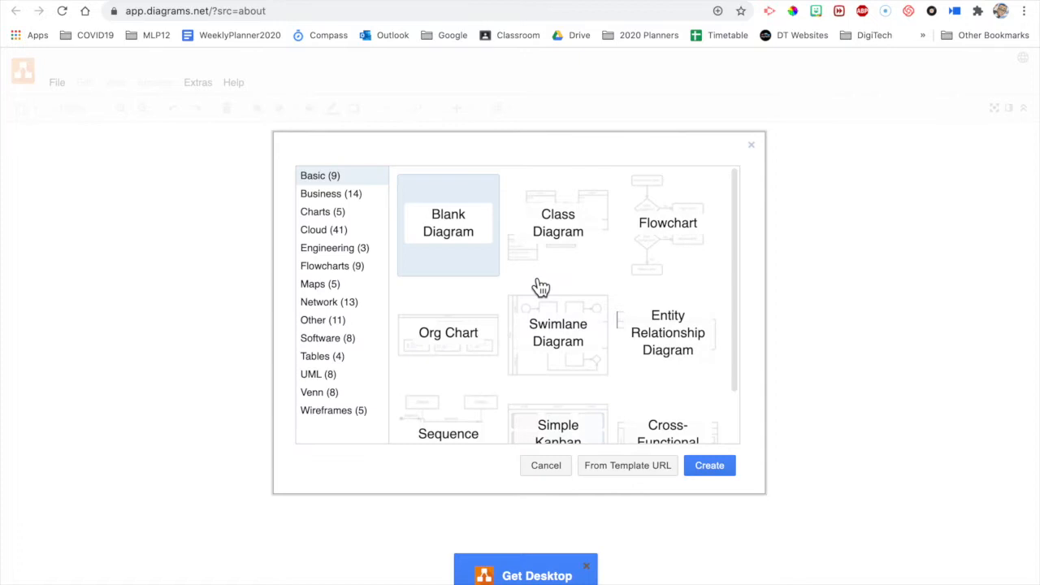
mouse_move(355, 373)
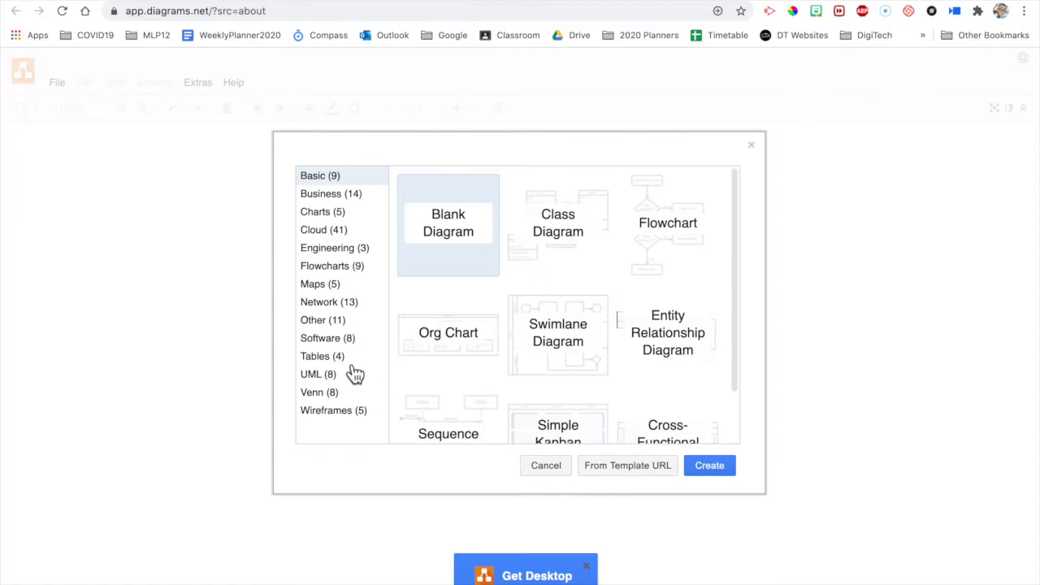
mouse_move(348, 379)
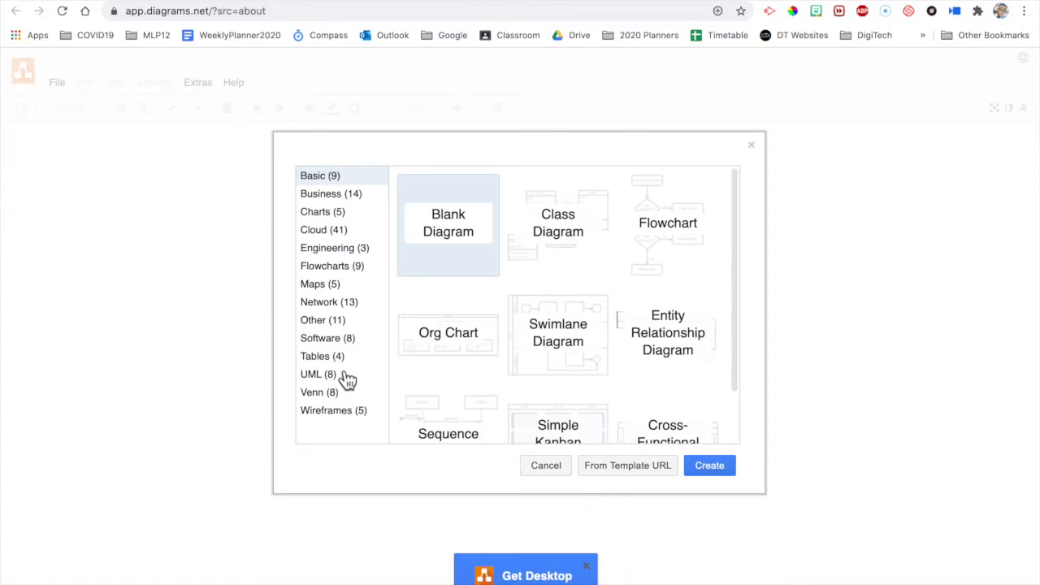
mouse_move(330, 373)
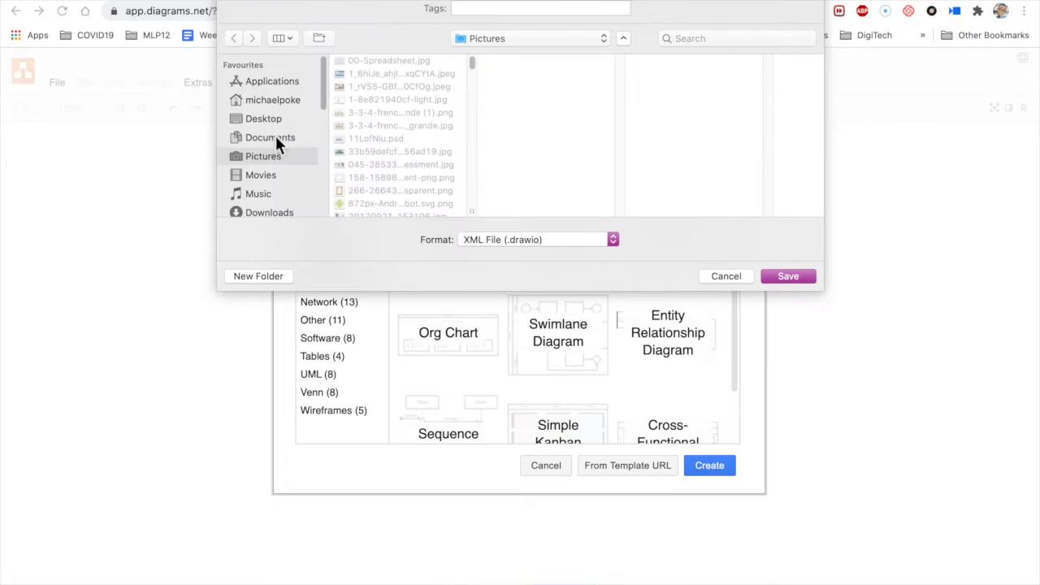
click(270, 137)
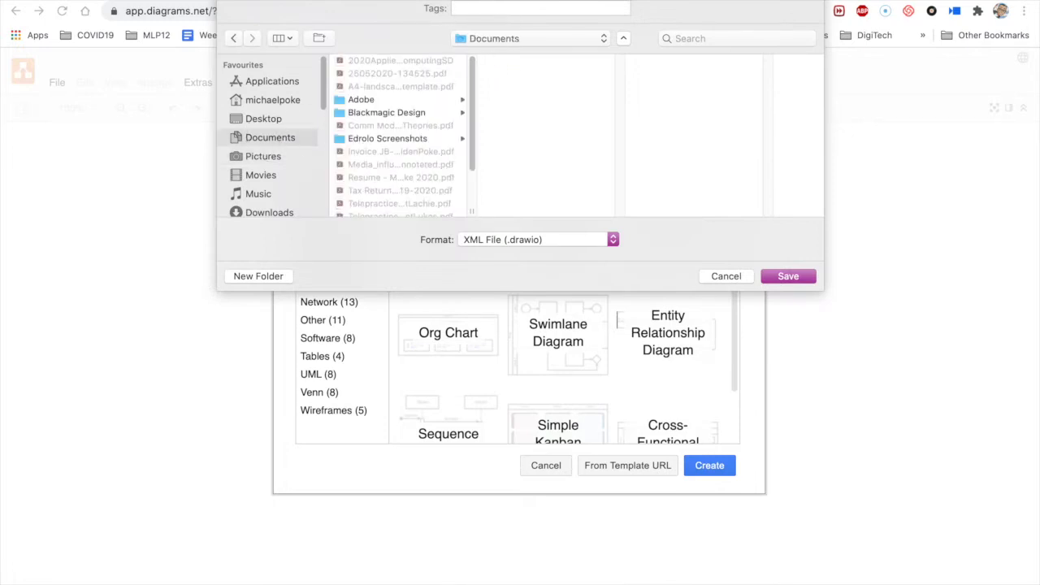
click(788, 276)
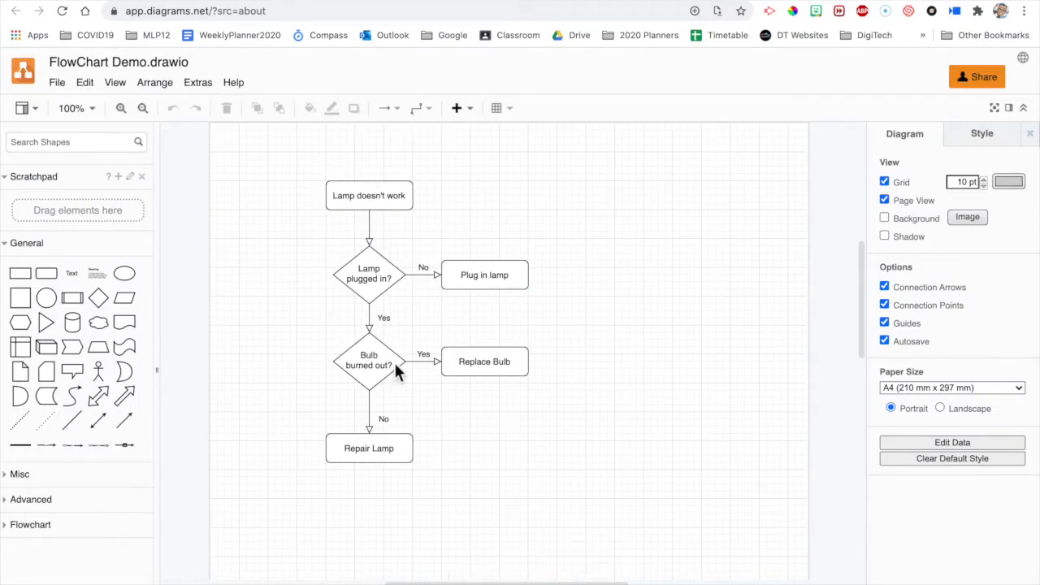
mouse_move(611, 335)
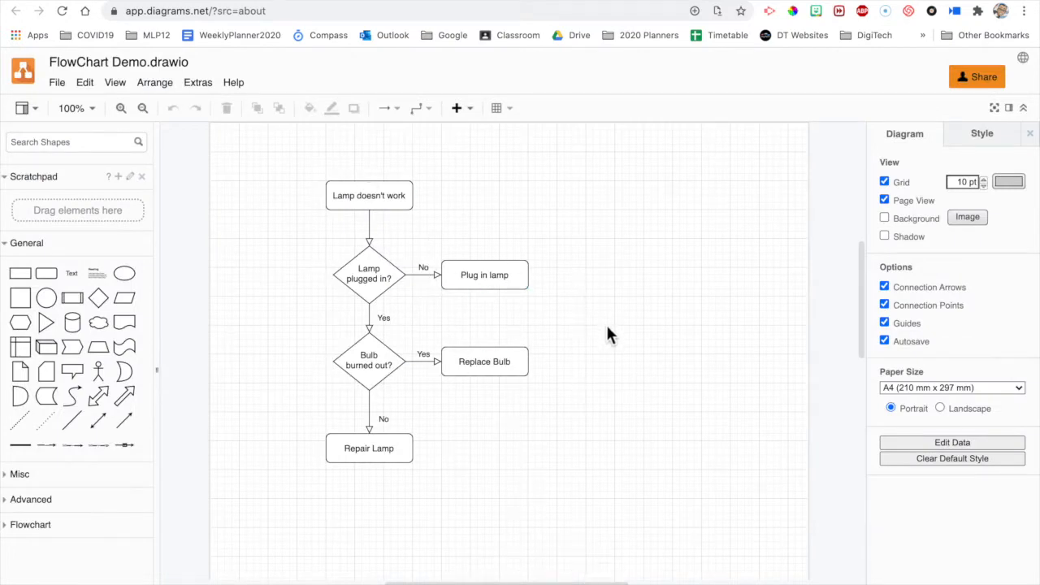
mouse_move(431, 504)
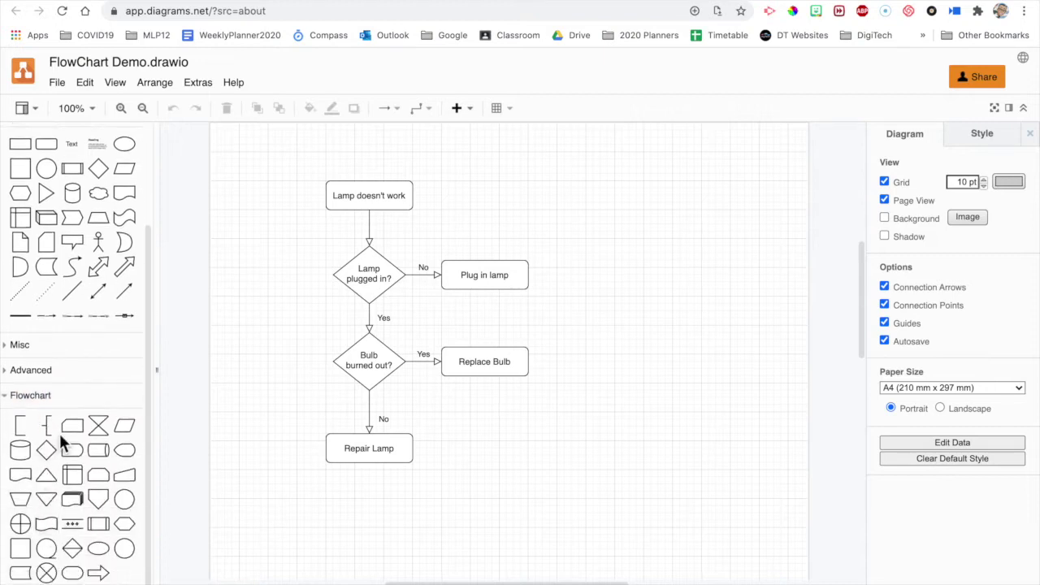
mouse_move(305, 178)
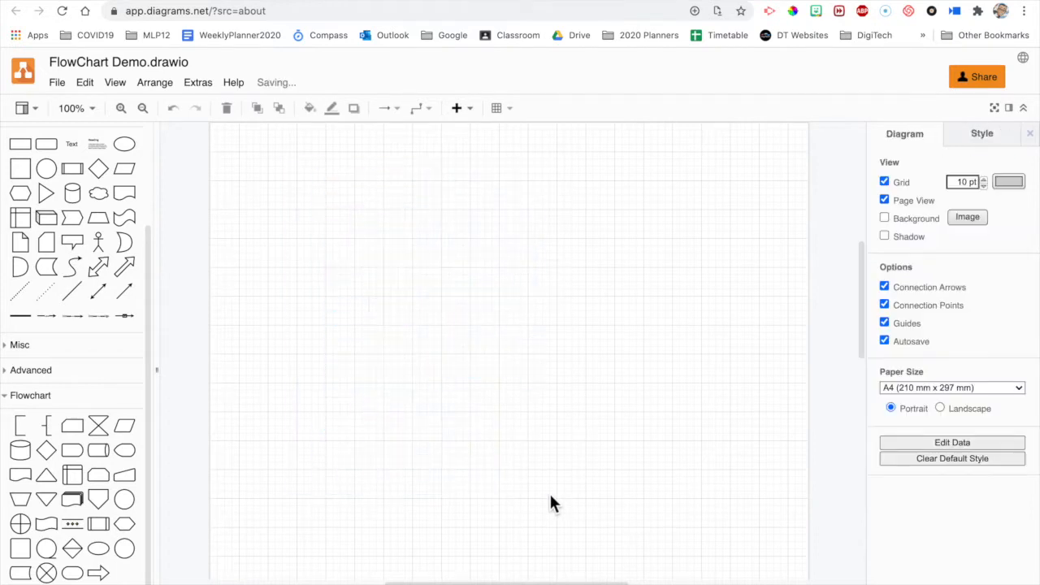
mouse_move(46, 573)
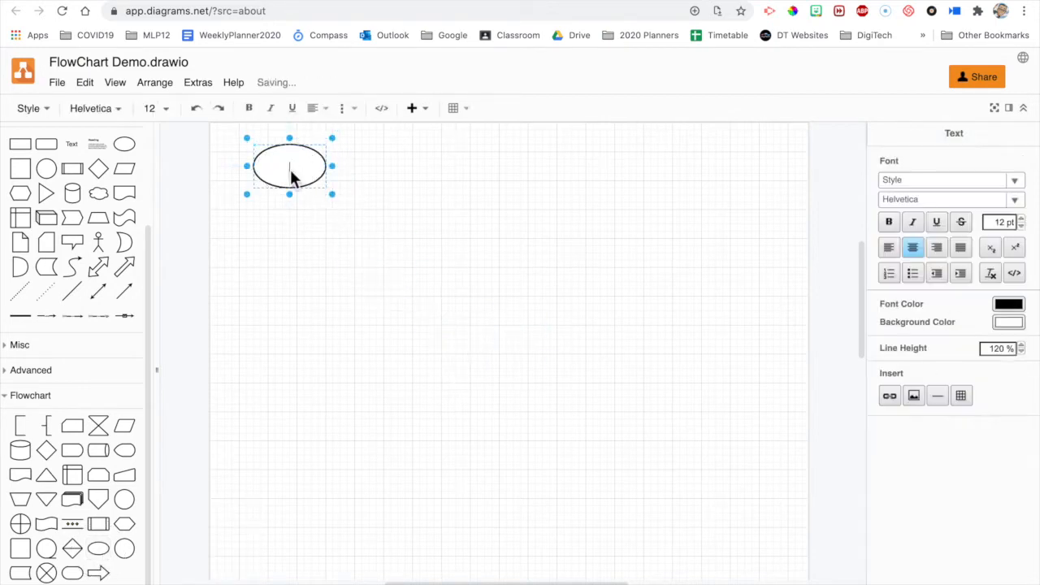
Label the oval 'Start' and attach a connector pointing straight down from its bottom
text(Start)
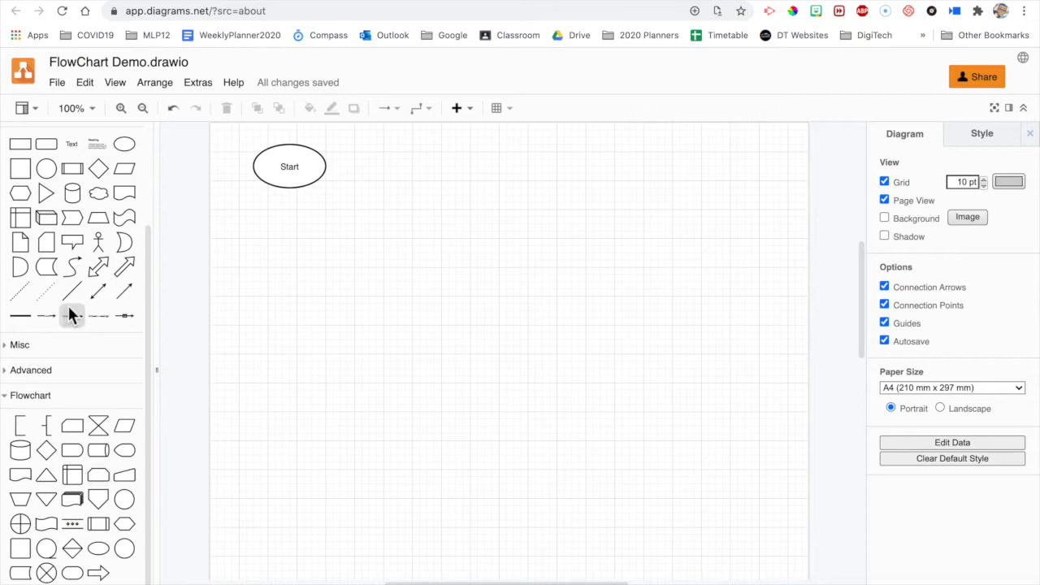
drag(491, 368, 528, 334)
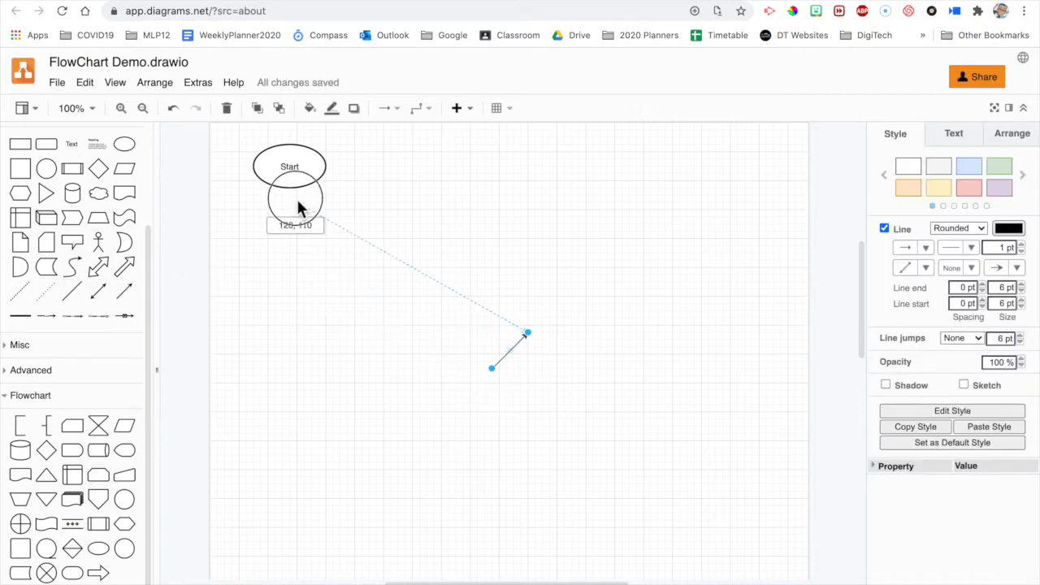
drag(289, 199, 293, 256)
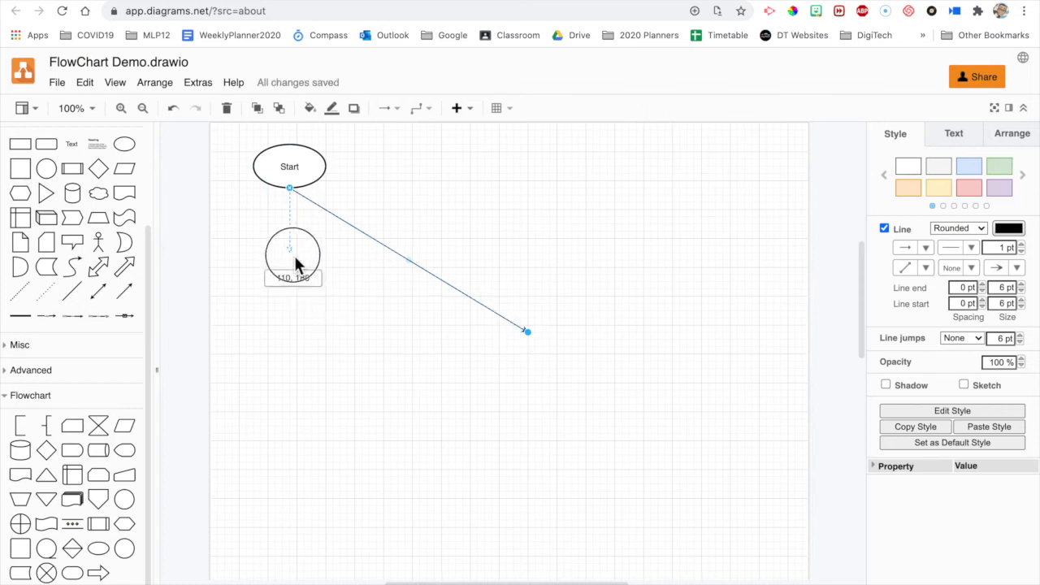
drag(290, 252, 246, 192)
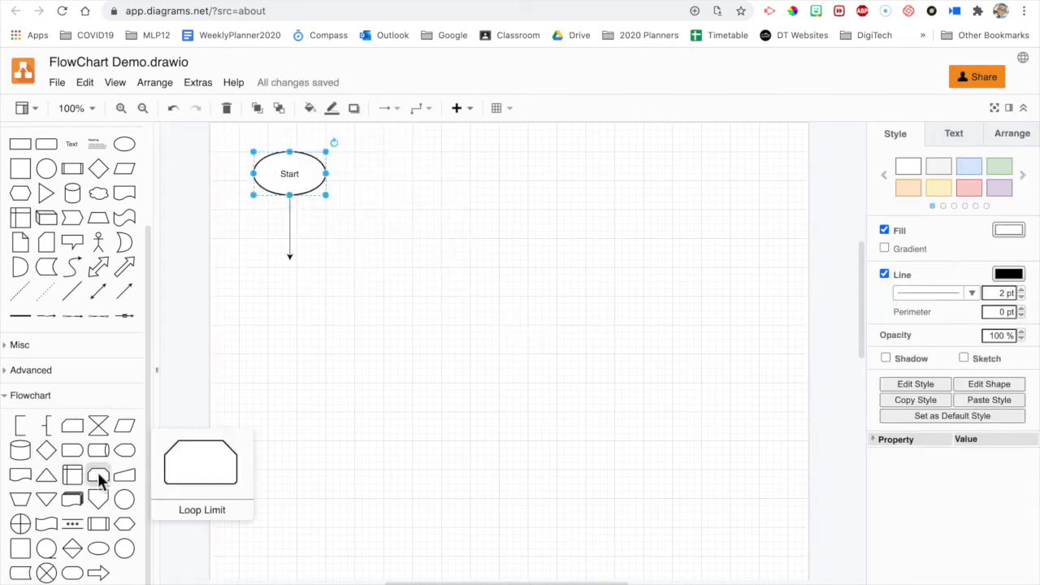
mouse_move(46, 549)
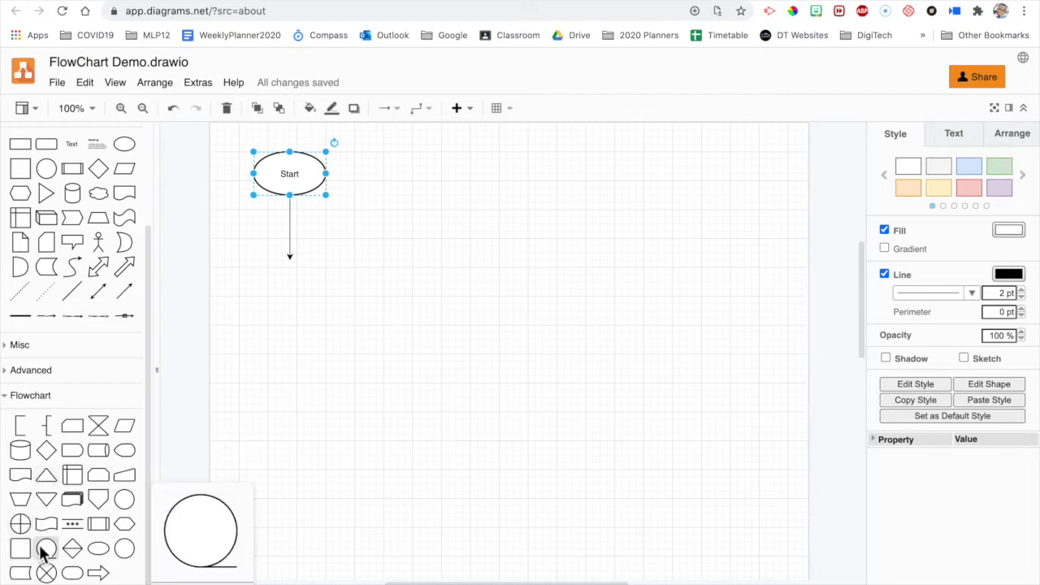
mouse_move(20, 549)
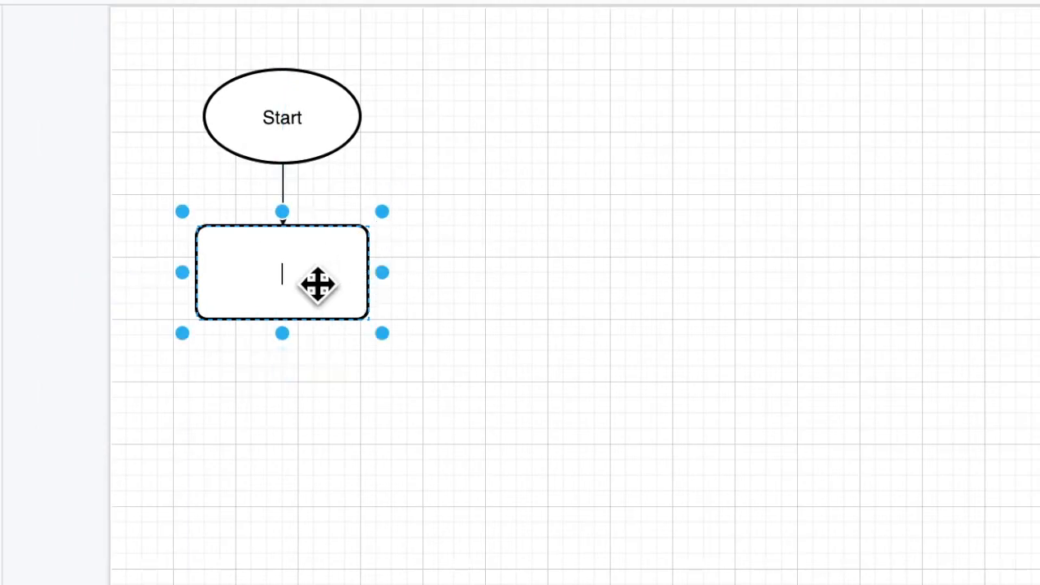
Type 'Process' into the rounded box at the end of Start's arrow
text(P)
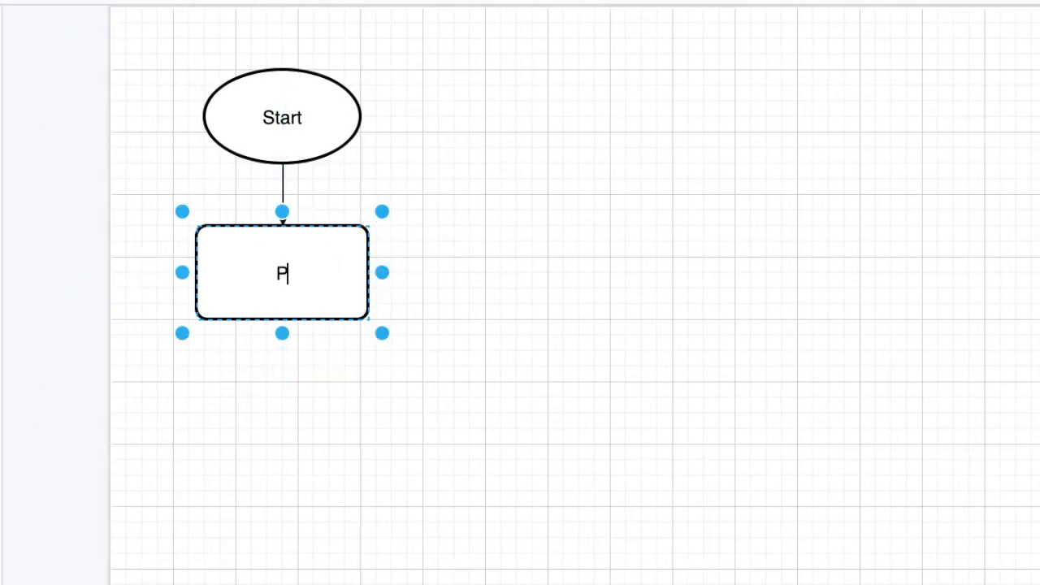
text(rocess)
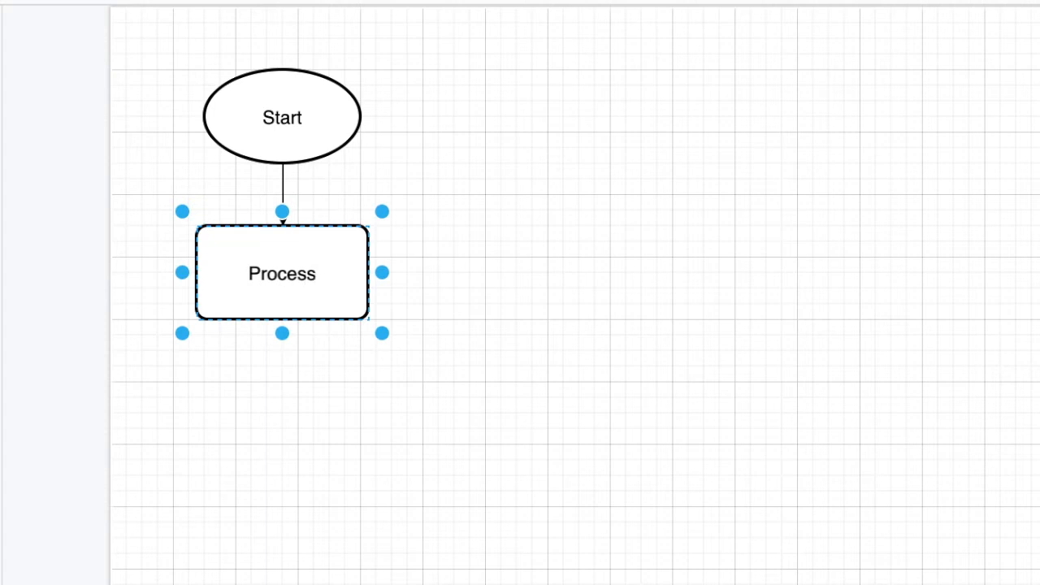
click(261, 445)
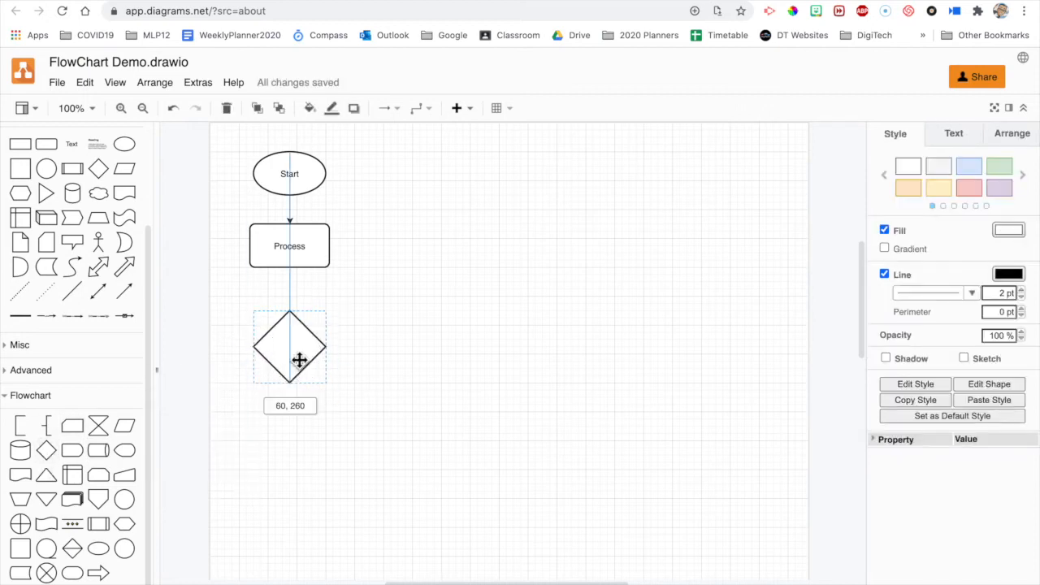
Connect Process to the diamond and label the diamond 'Happy or sad?'
drag(289, 282, 529, 334)
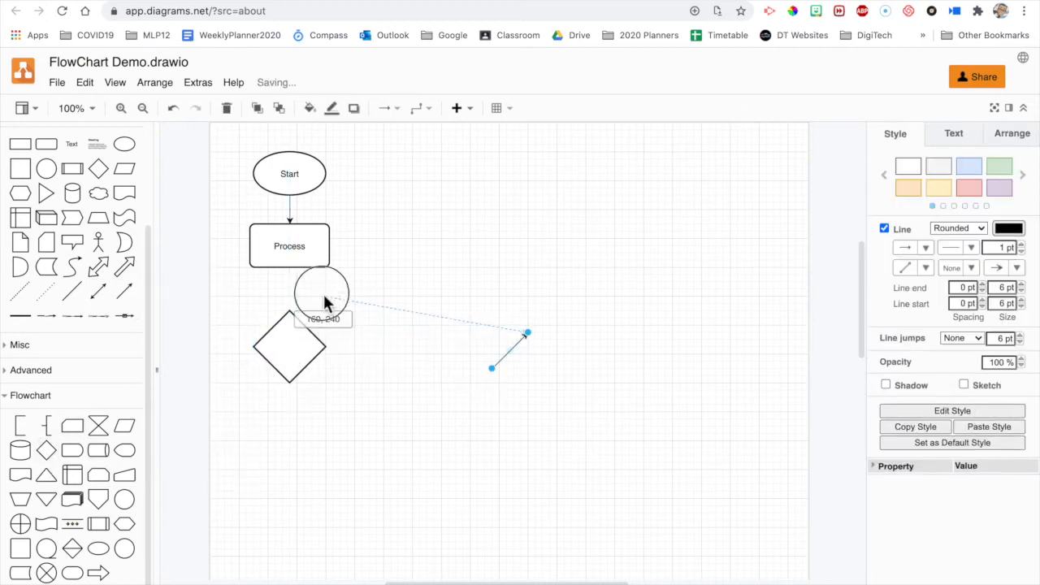
double_click(290, 347)
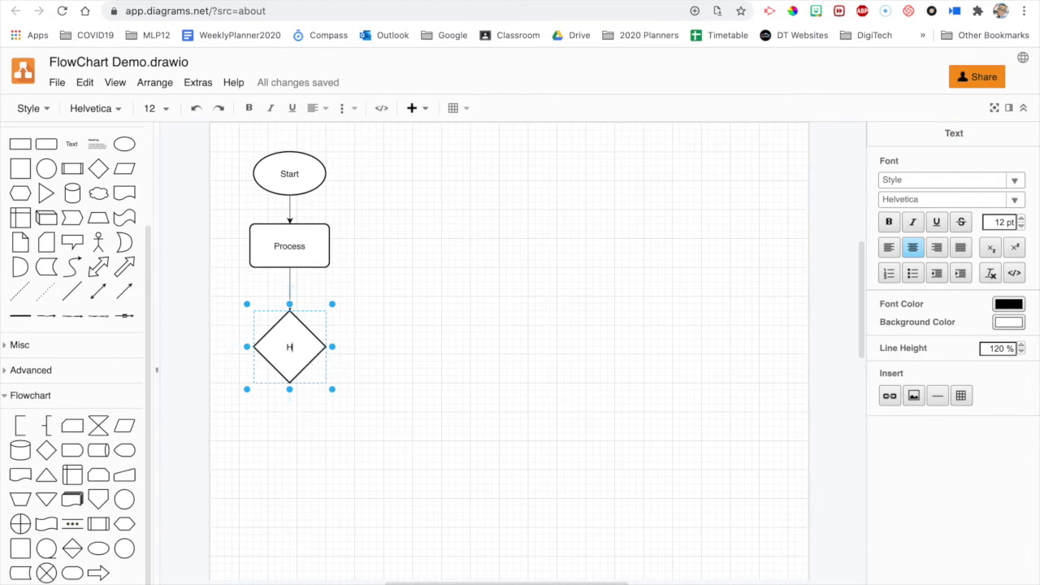
text(appy)
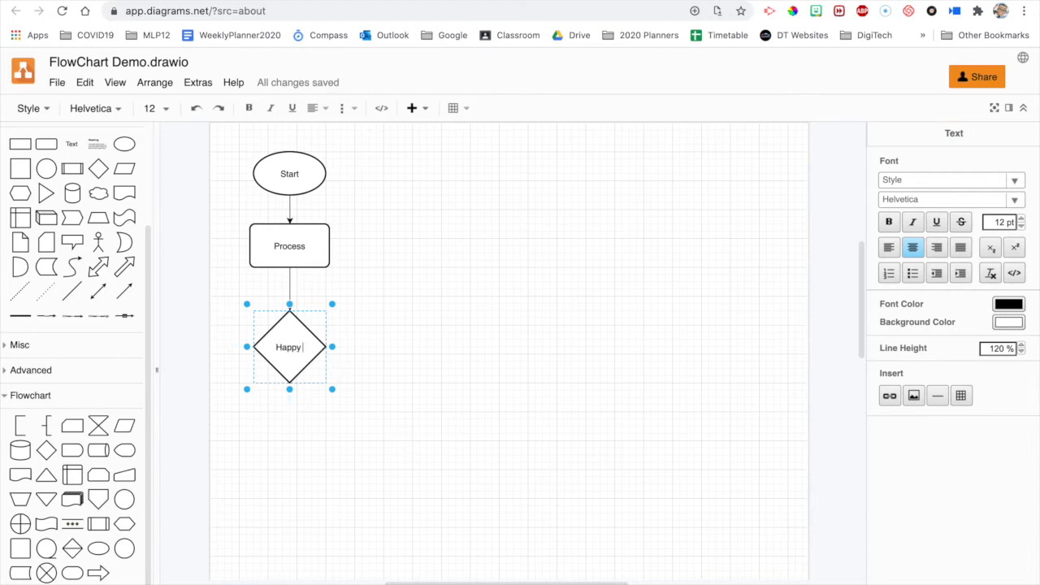
text(or sad?)
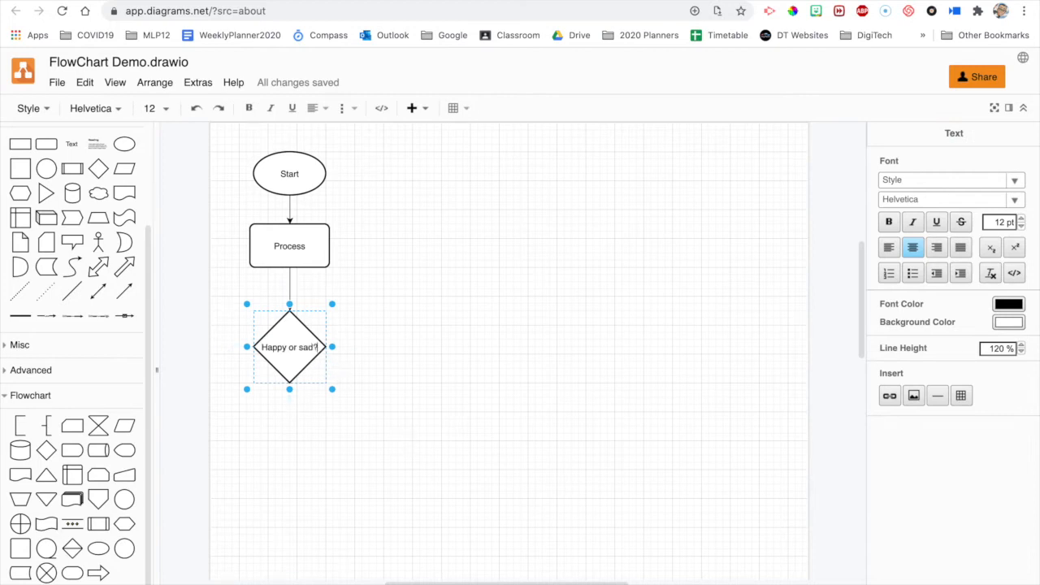
click(289, 347)
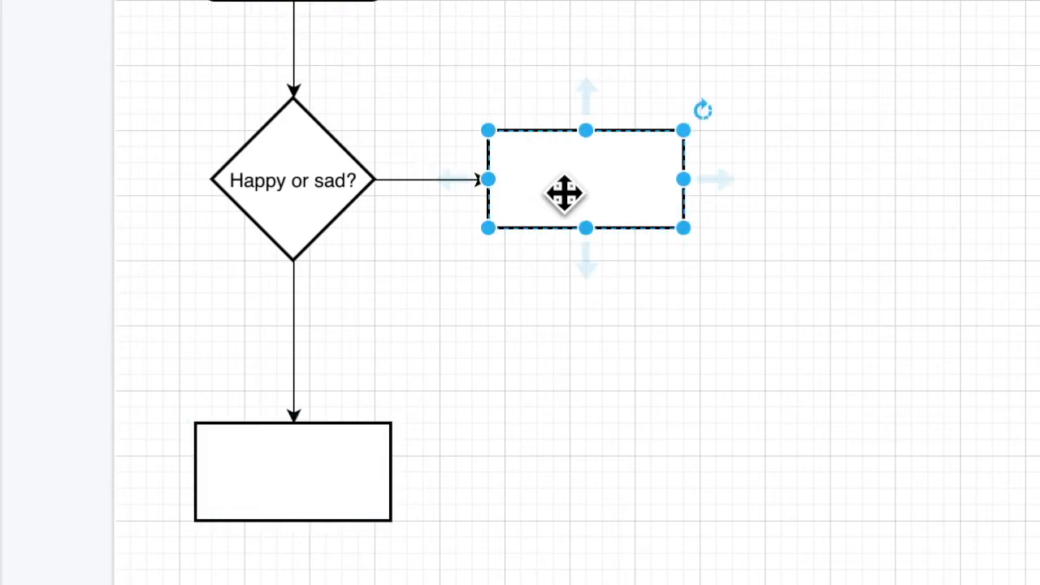
mouse_move(622, 195)
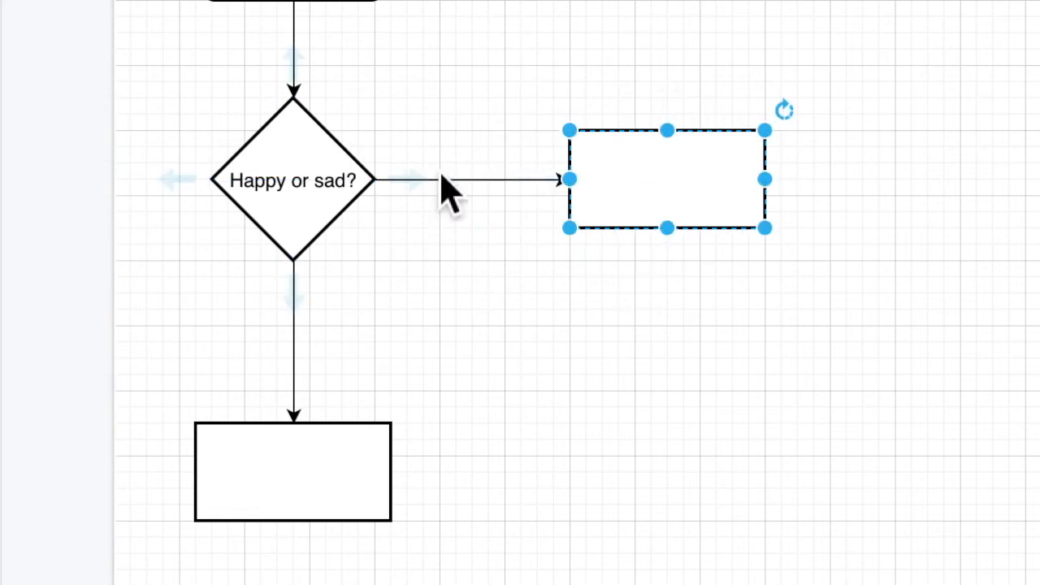
mouse_move(471, 187)
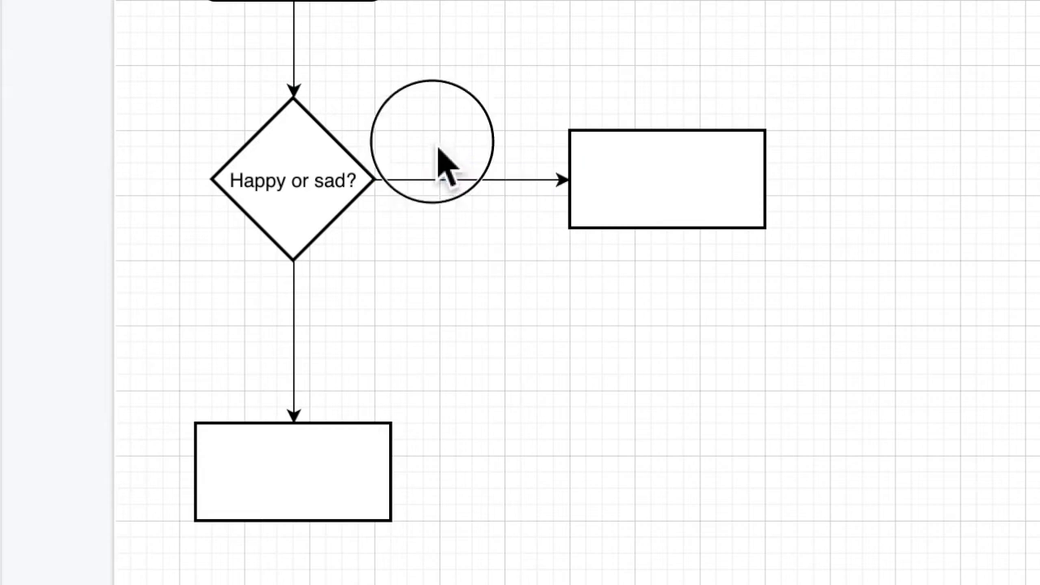
click(433, 142)
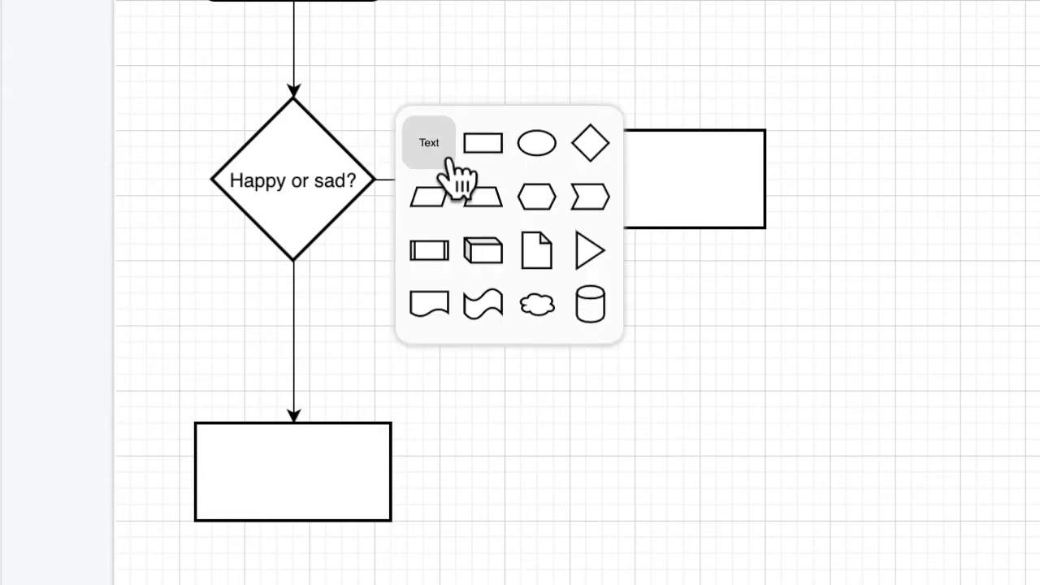
Label the right branch arrow 'Happy' and the downward arrow 'Sad'
click(428, 142)
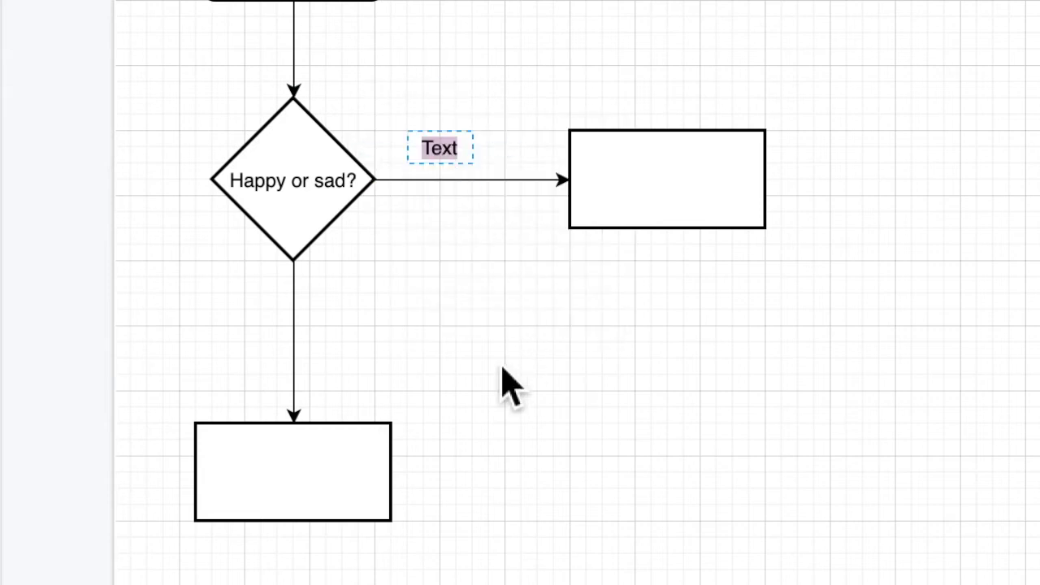
text(Happy)
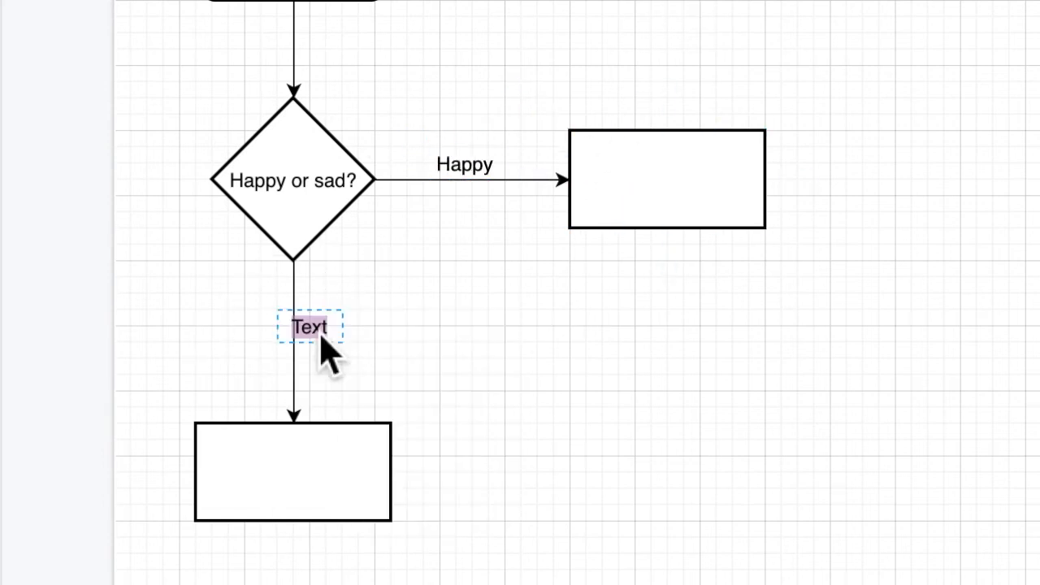
text(Sad)
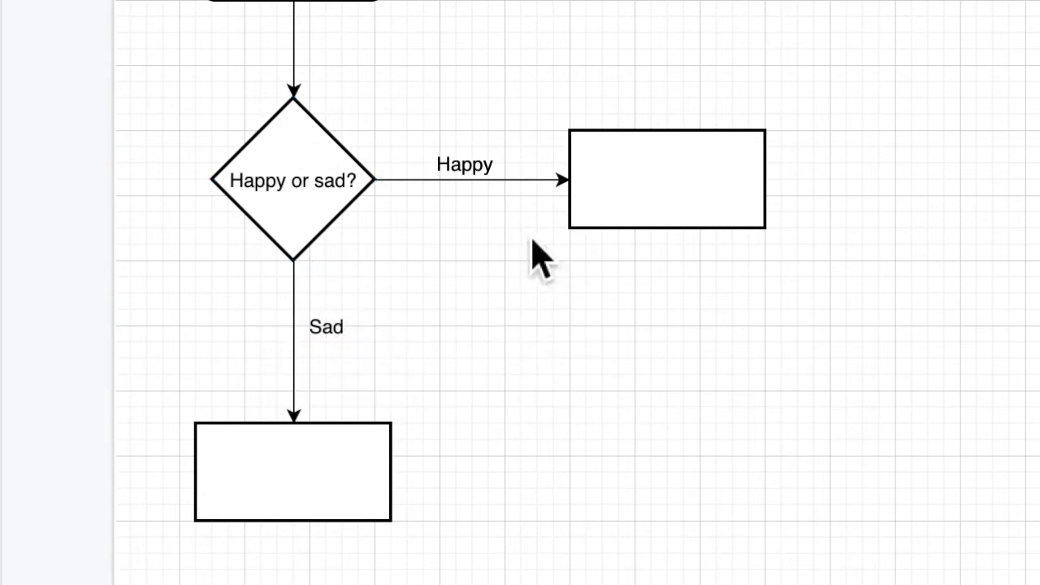
click(666, 179)
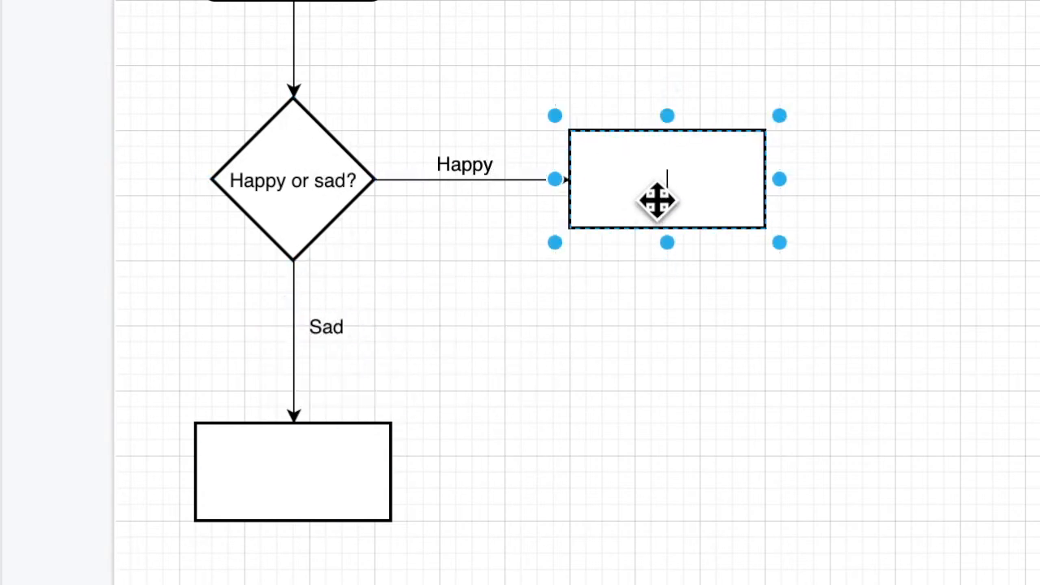
Type 'Smile' in the right box and 'Still sad?' in the diamond after Cry
text(Smile)
click(294, 472)
text(Cry)
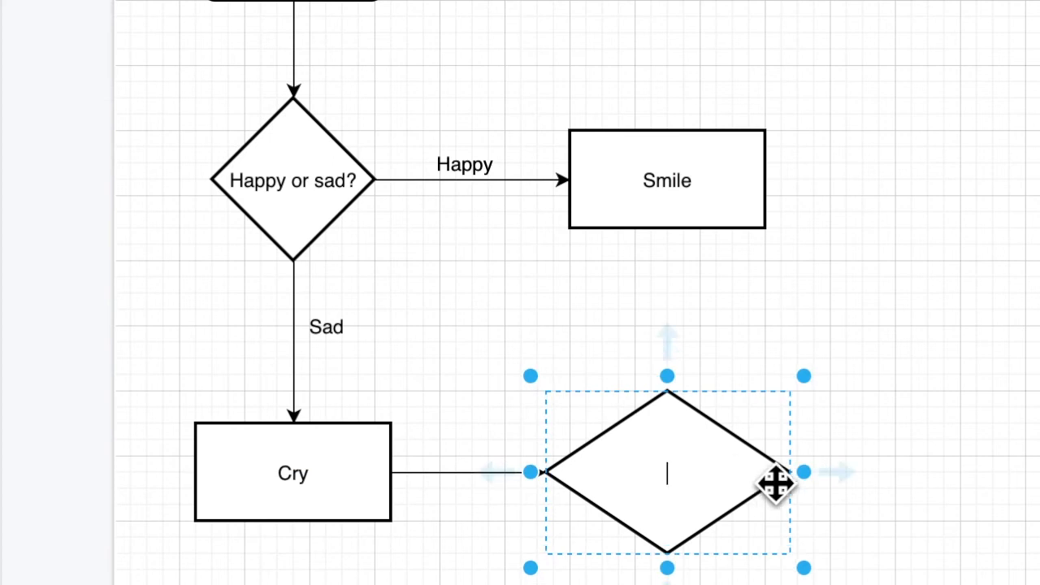
text(Still)
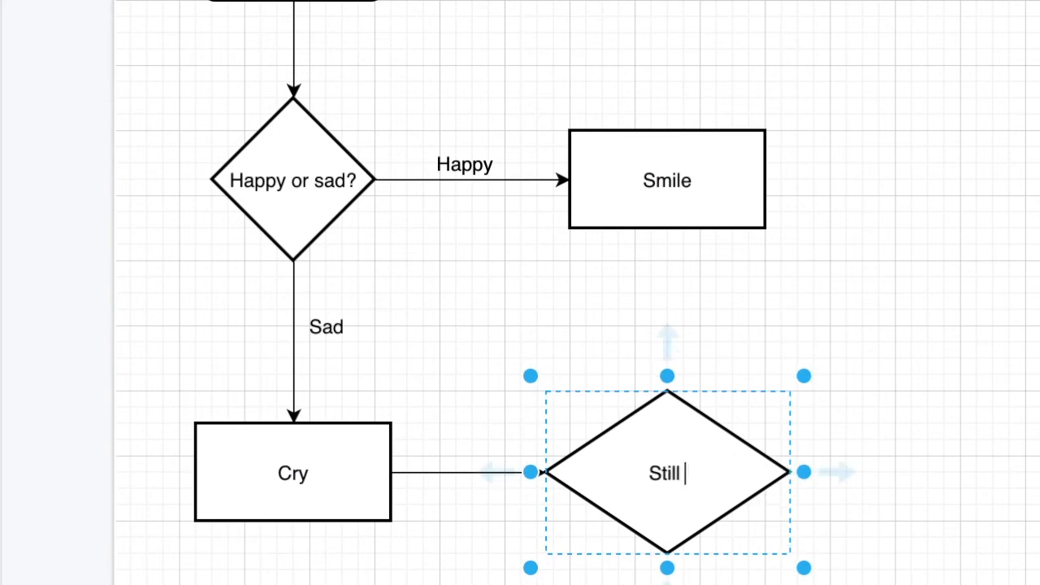
text(sad?)
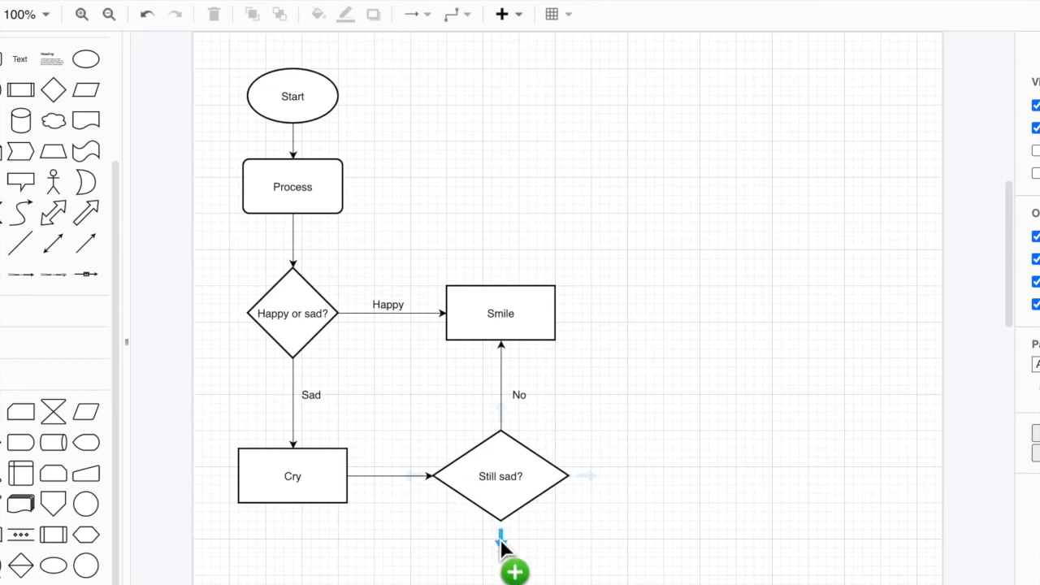
Draw a connector from Still sad?'s bottom back to Cry and label it 'Yes'
click(515, 572)
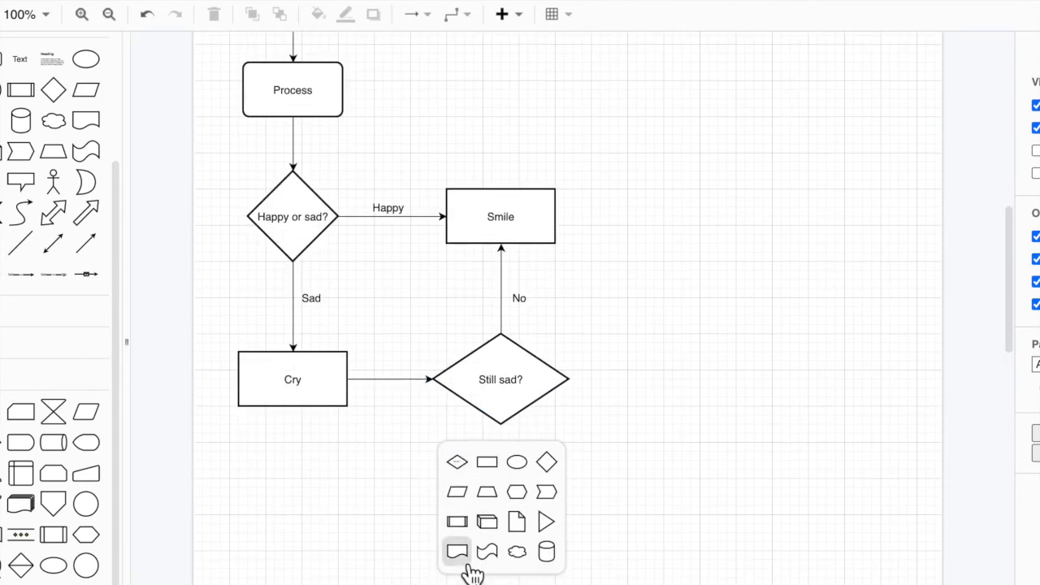
click(500, 379)
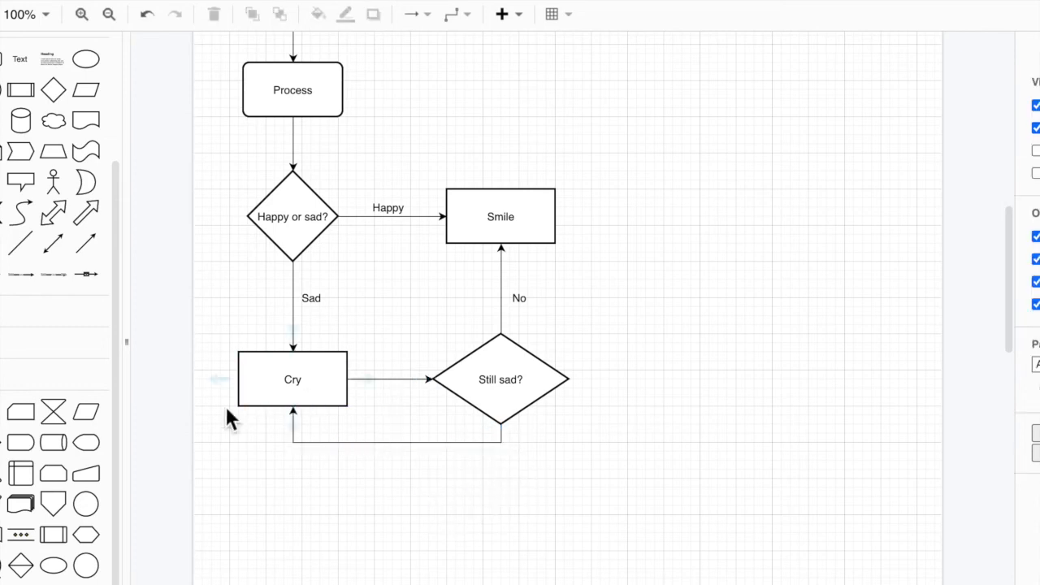
click(398, 464)
text(Yes)
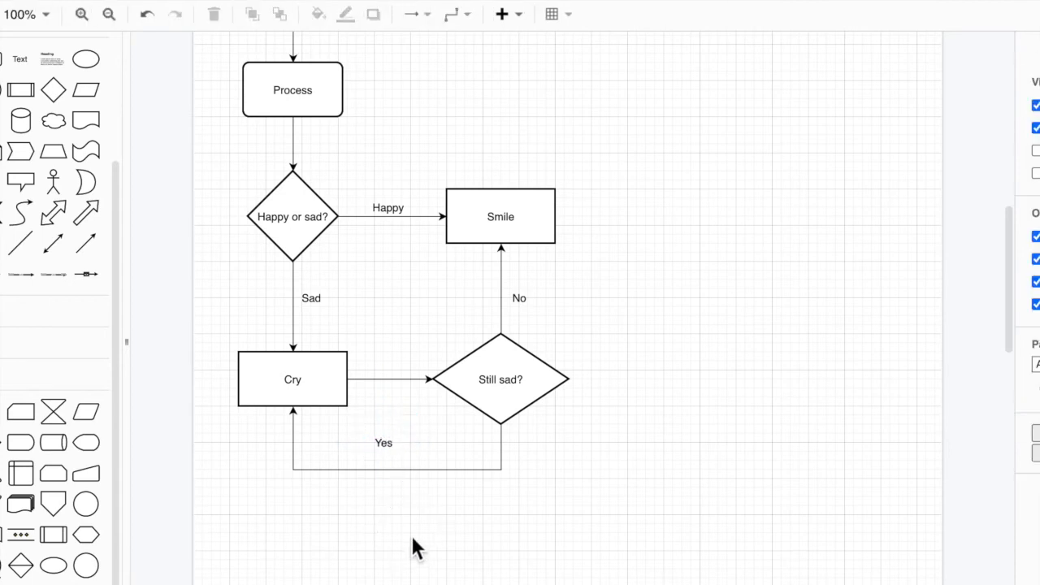
click(500, 216)
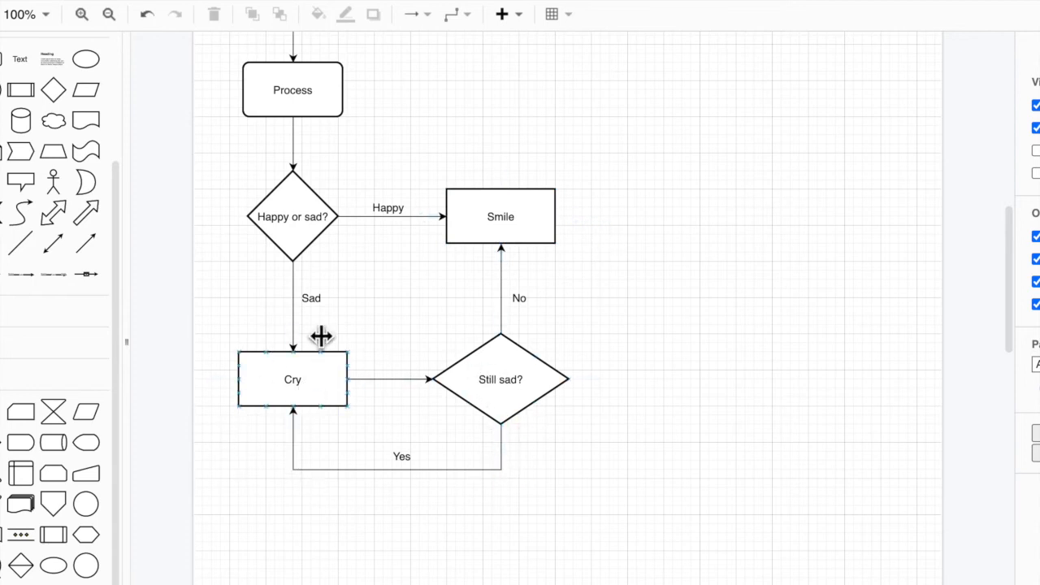
Delete a selected element and place an empty diamond right of Smile, joined by an arrow
click(501, 216)
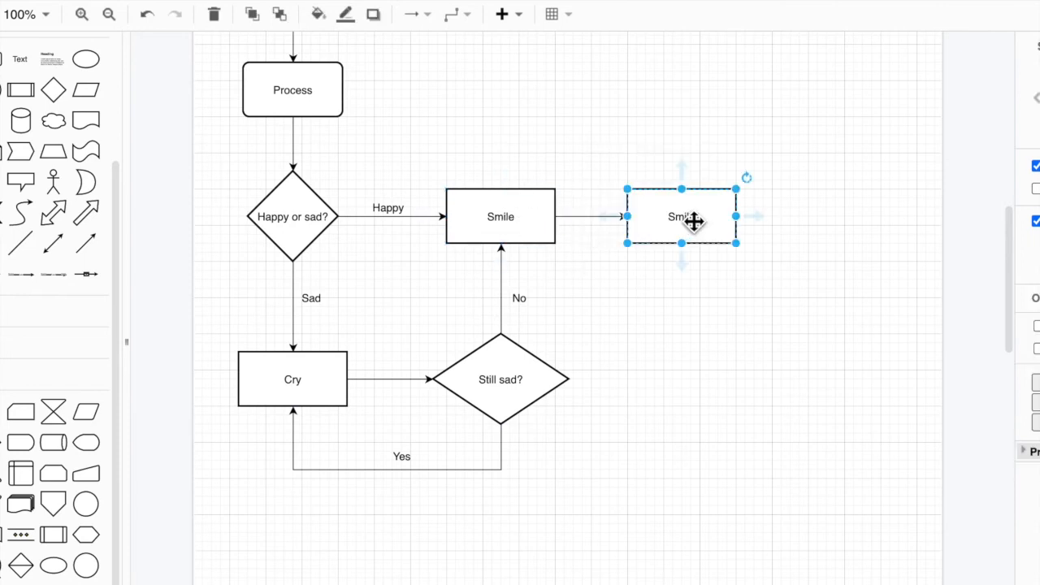
key(Delete)
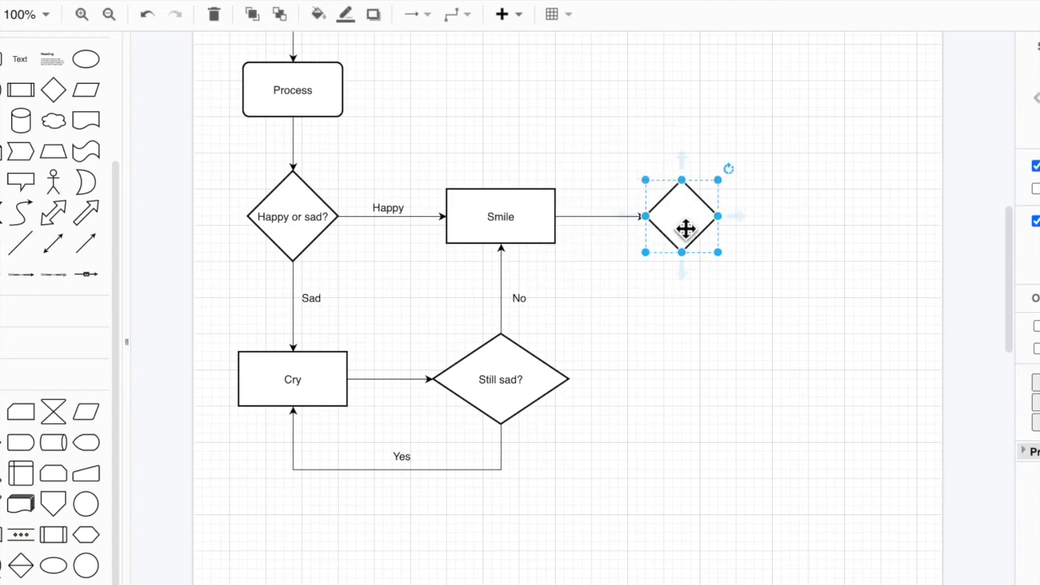
double_click(681, 226)
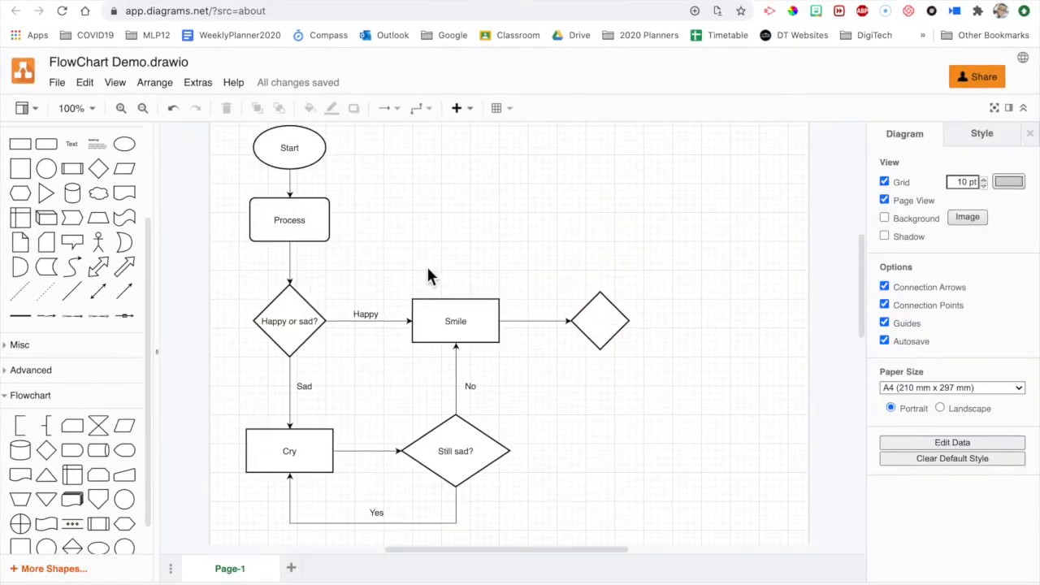
mouse_move(57, 82)
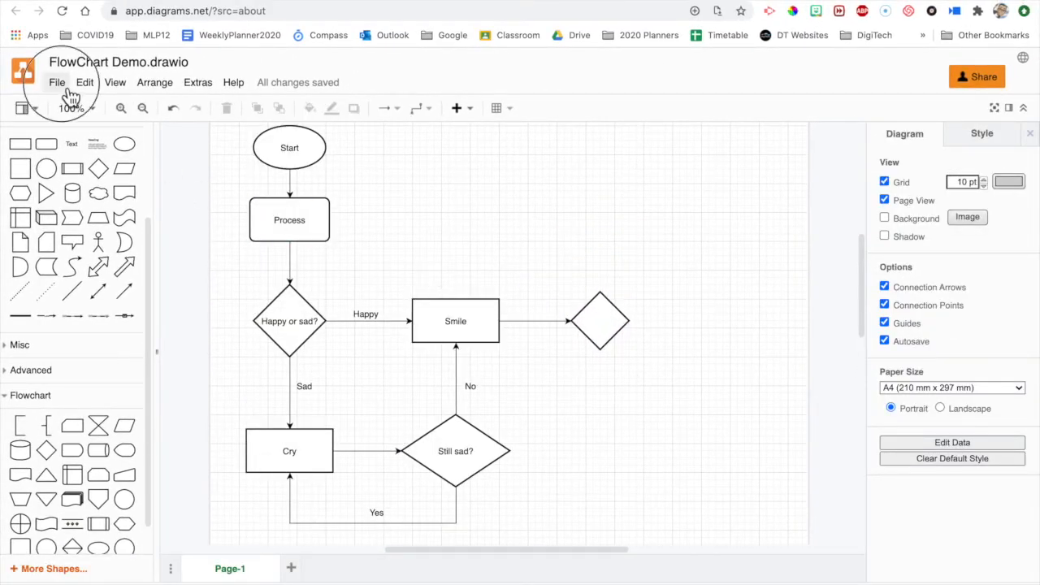
Open the PNG image export dialog from File > Export as
click(57, 82)
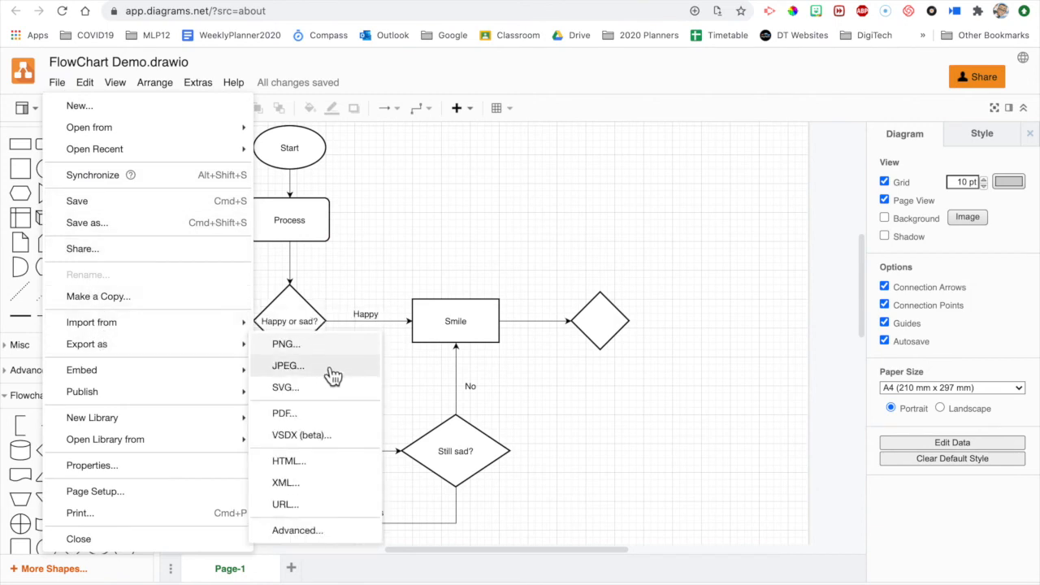
mouse_move(337, 360)
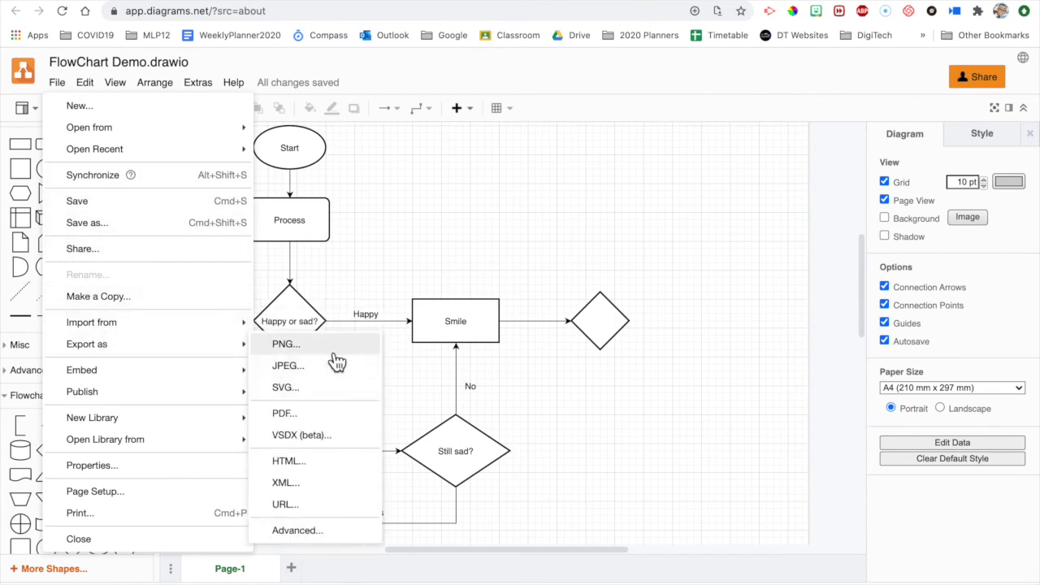
mouse_move(288, 365)
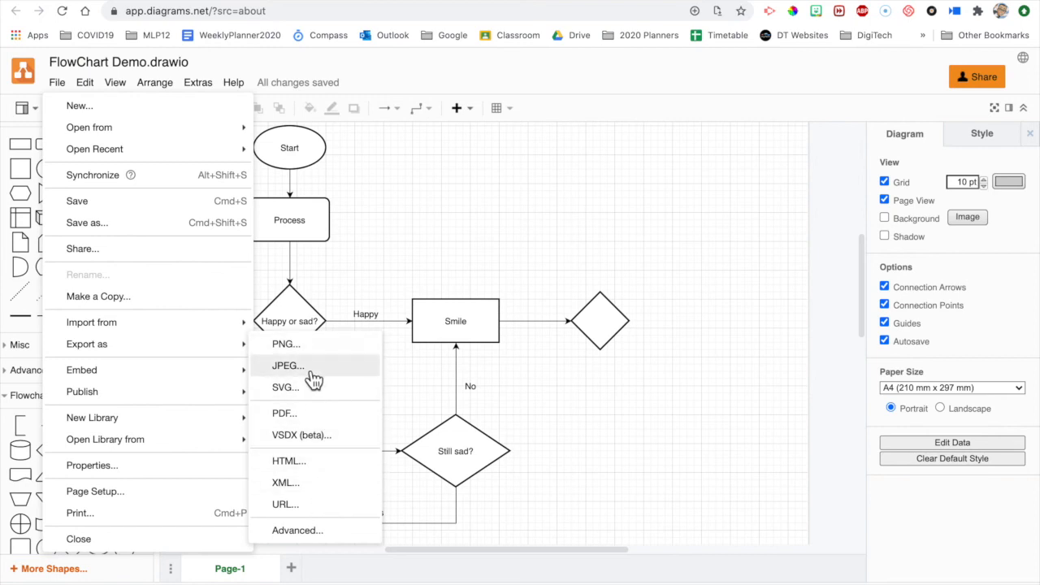
click(286, 365)
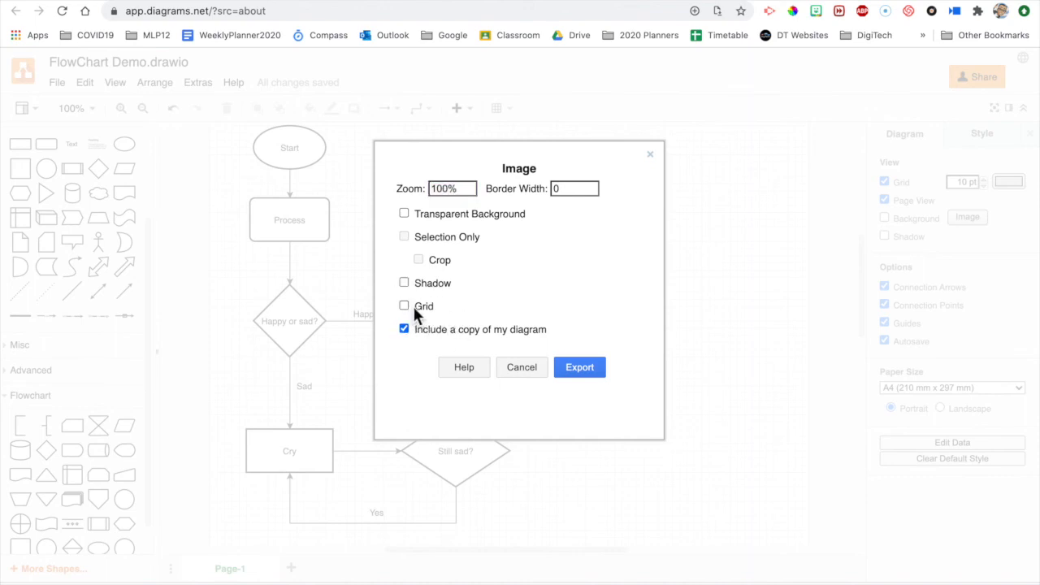
mouse_move(580, 368)
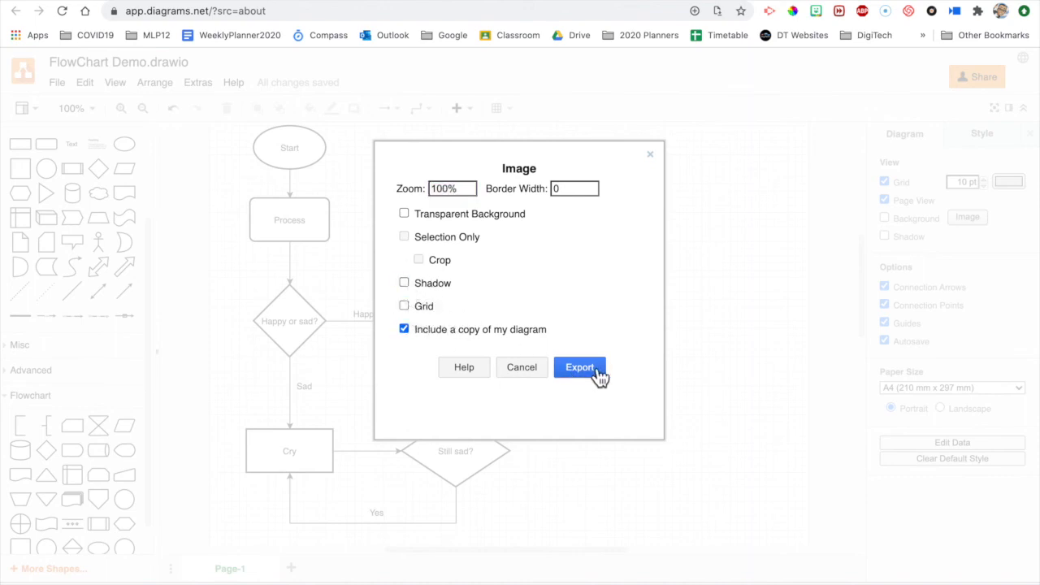
Confirm the PNG export settings and save 'FlowChart Demo.png' to the device
click(580, 366)
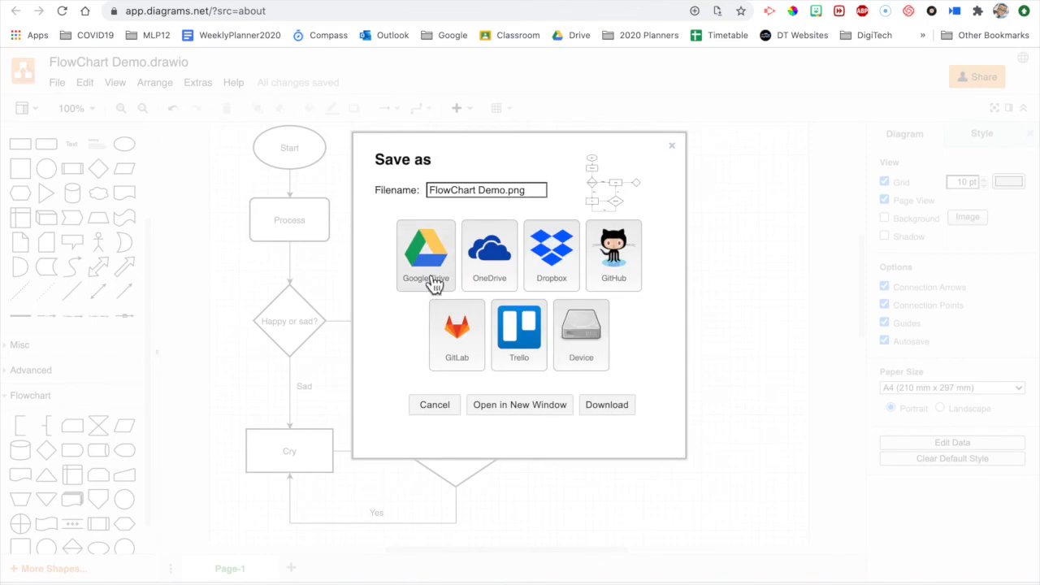
mouse_move(581, 335)
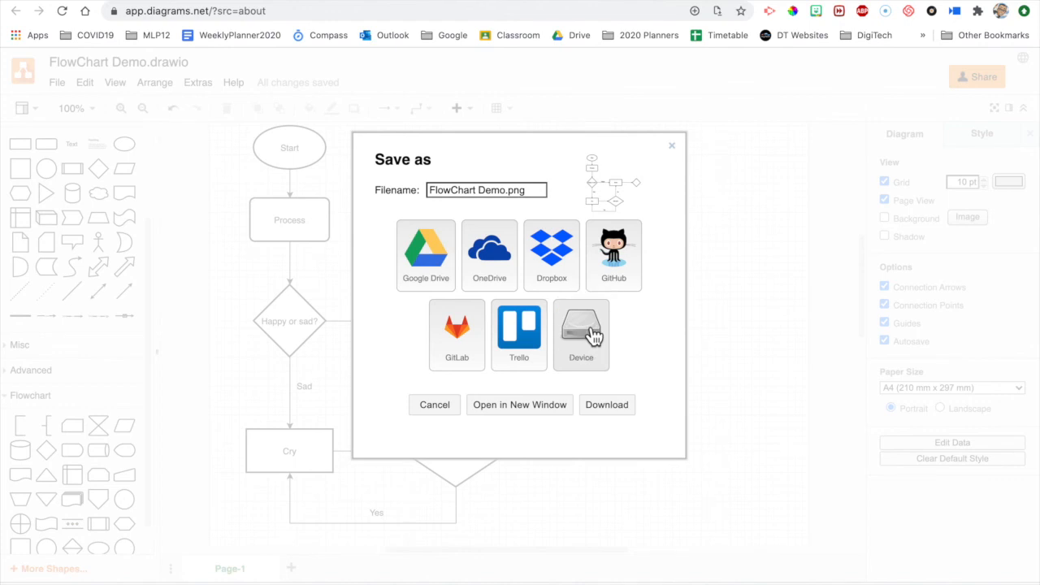
click(434, 405)
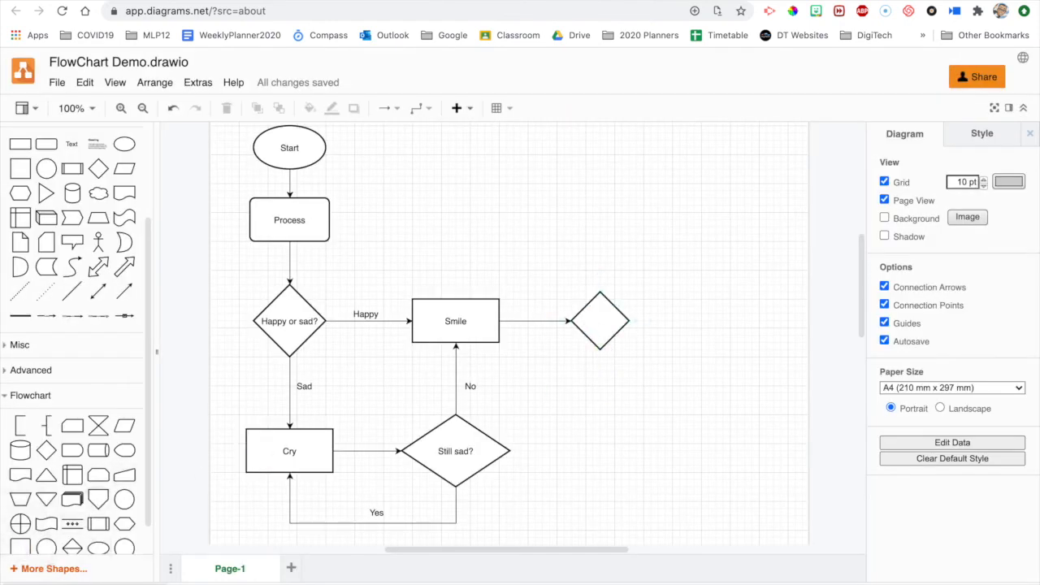